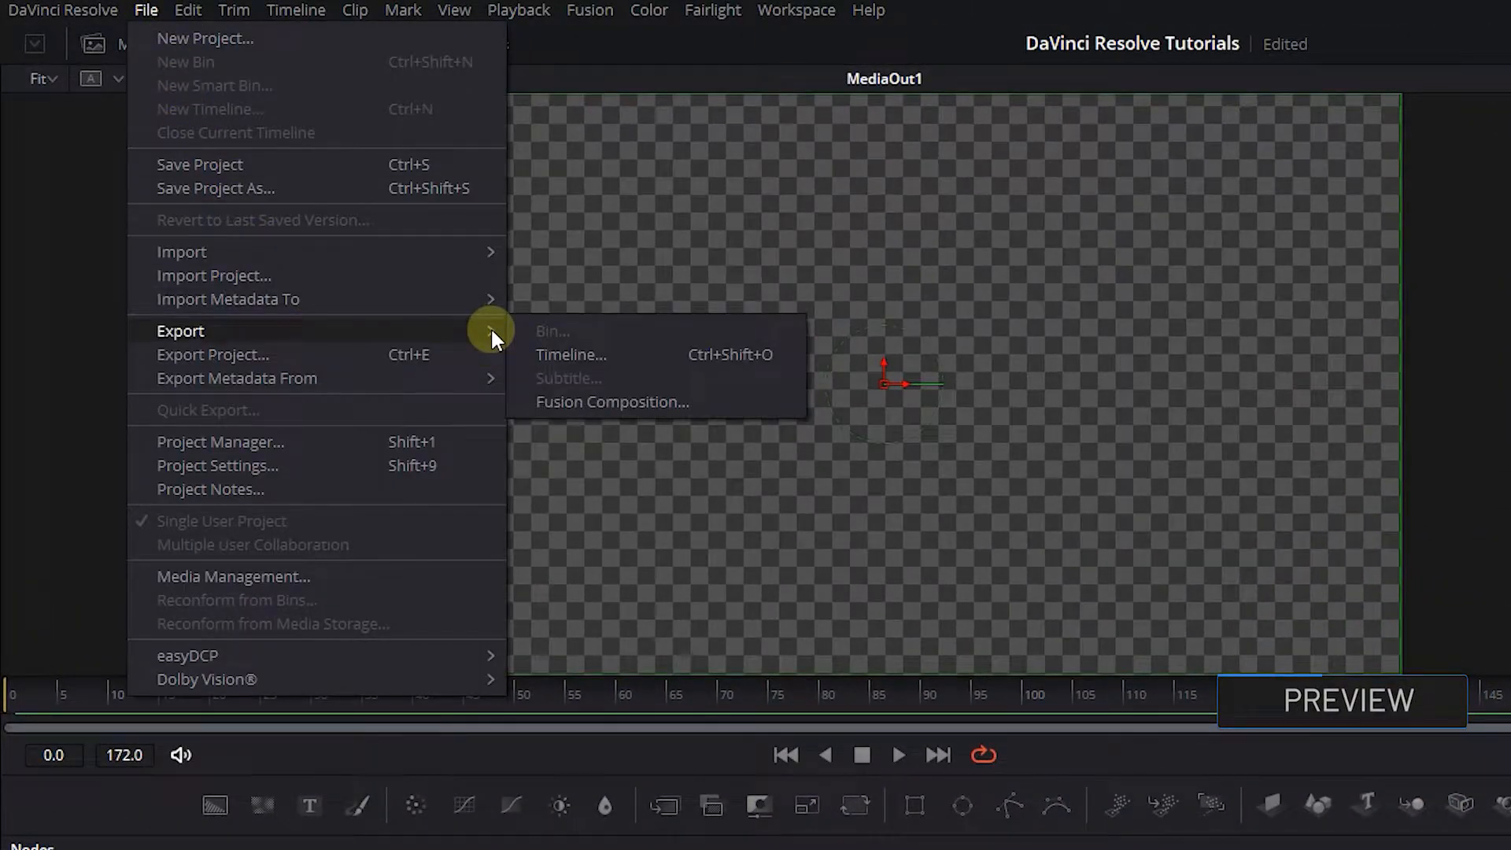
Scrub through the SHAPE REVEAL title animation, then bring up the File export options.
left_click(611, 401)
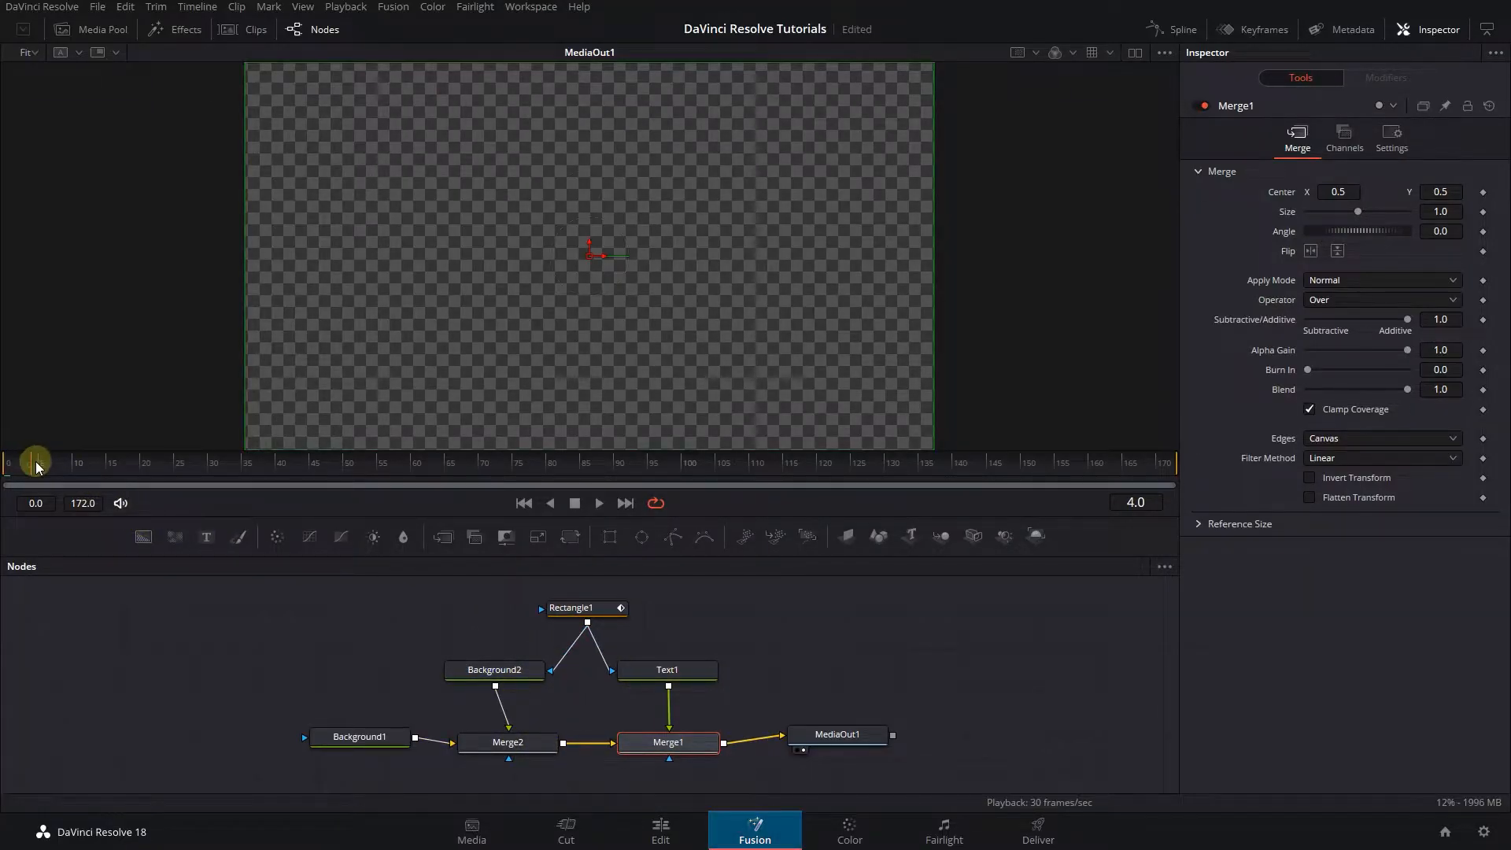
left_click_drag(36, 461, 921, 461)
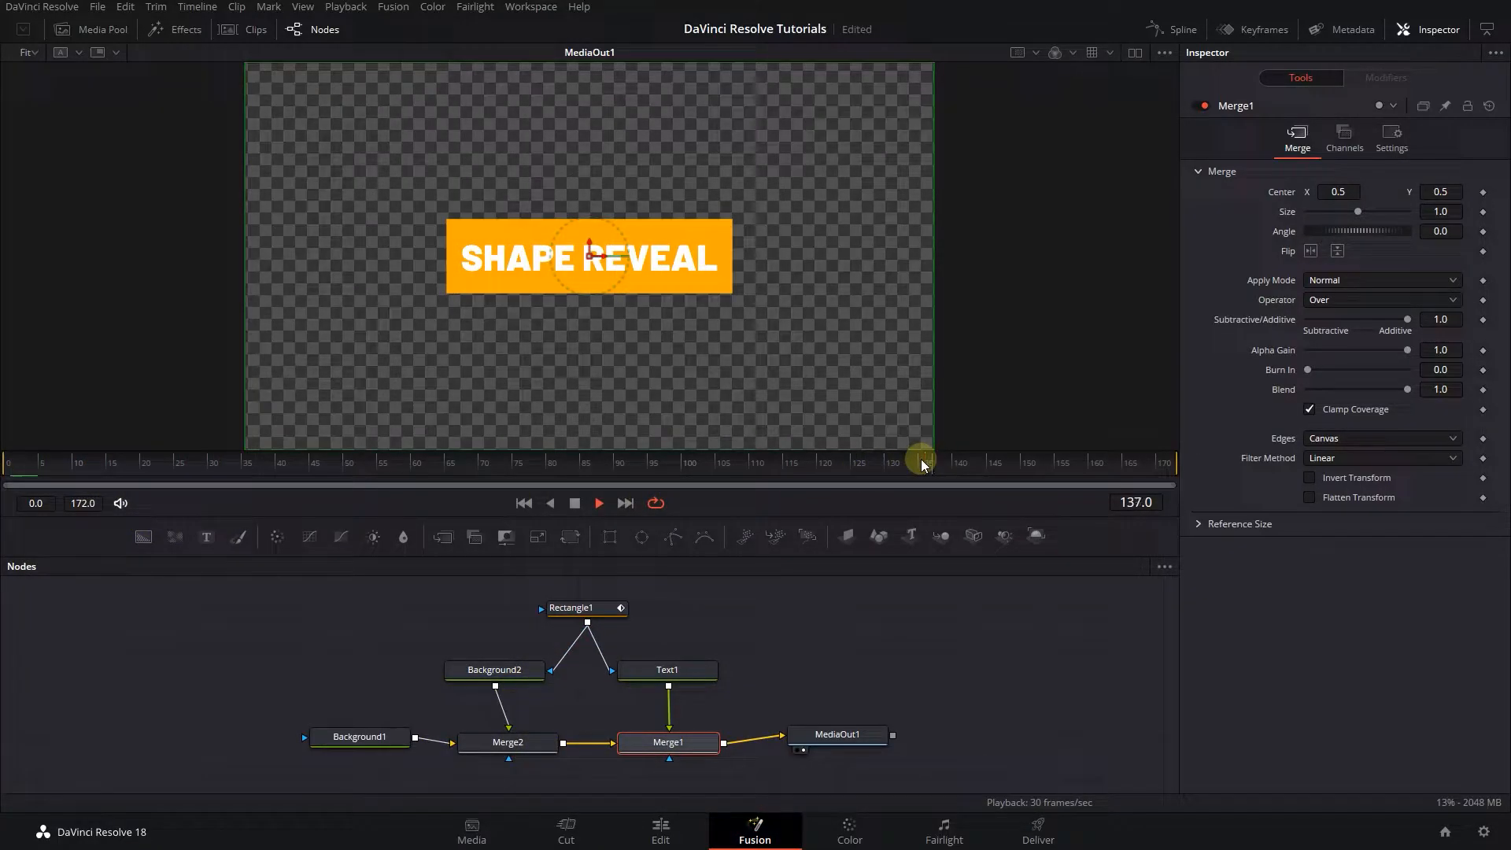
left_click(98, 6)
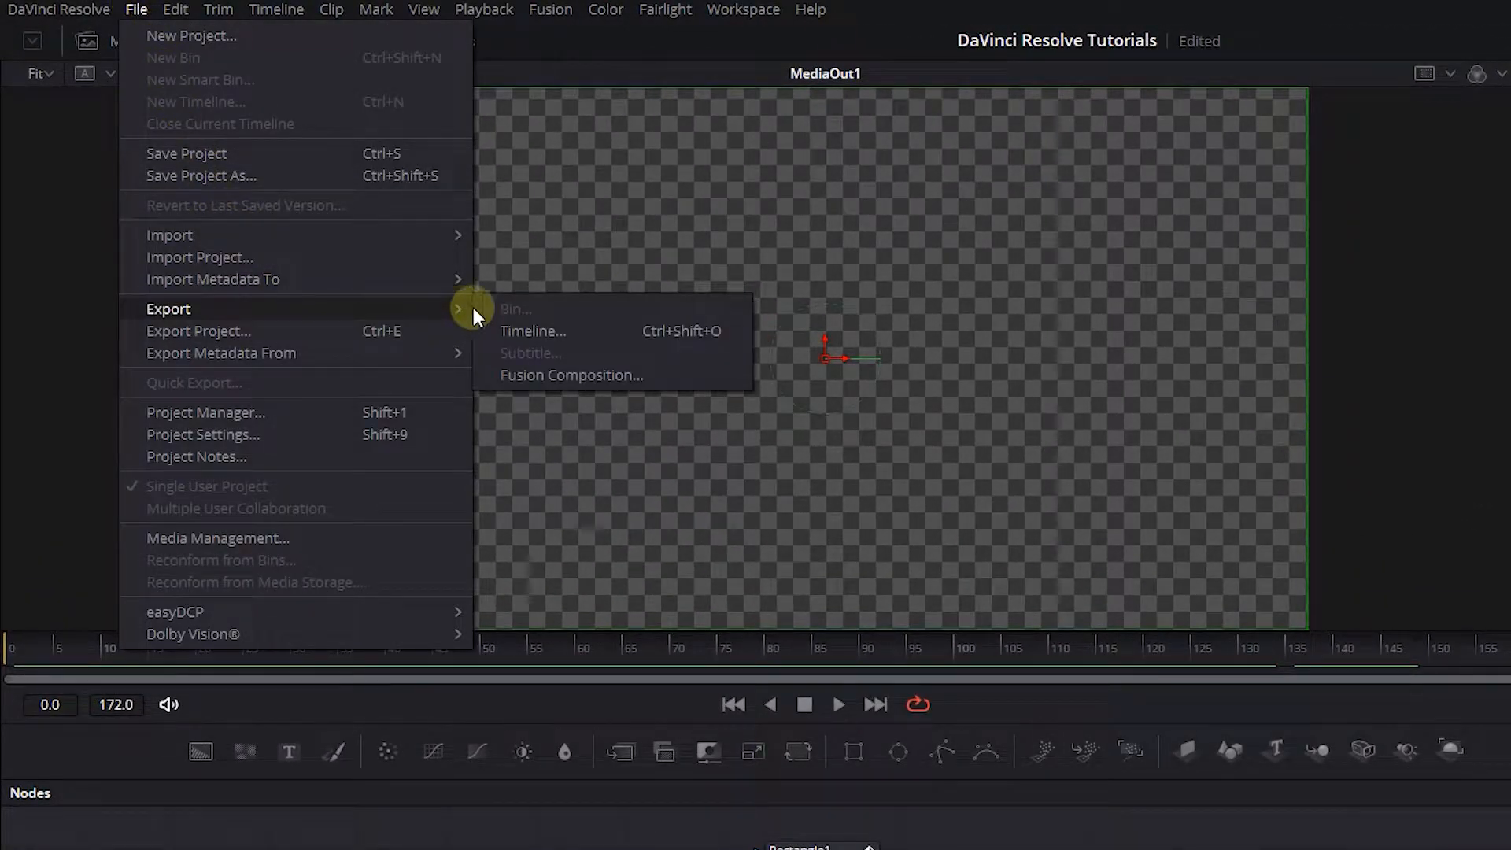
Export the Fusion composition to a file named 'shape reveal.comp'.
left_click(569, 375)
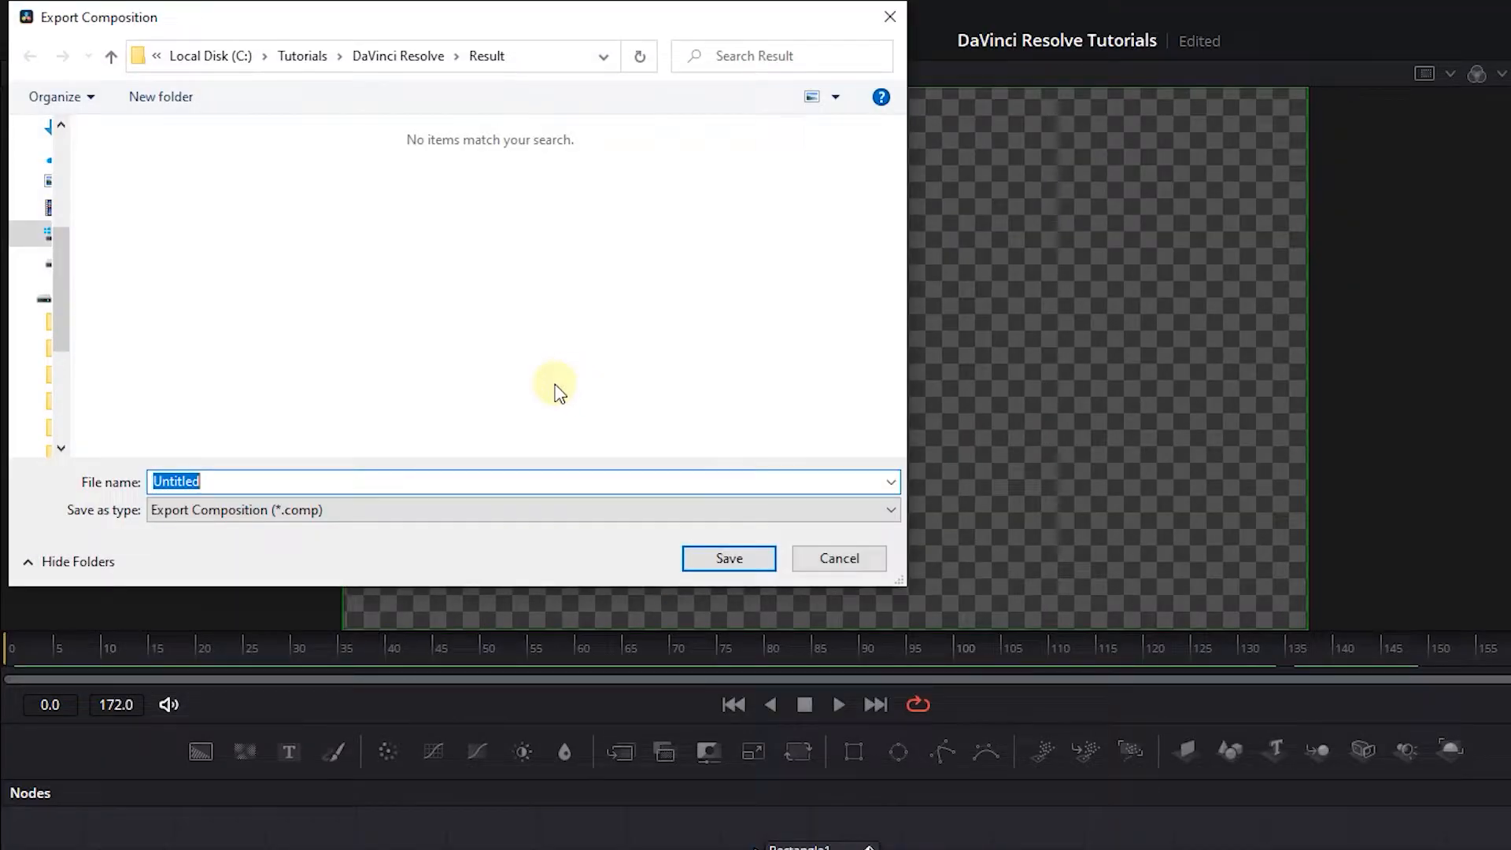
type("shape reveal")
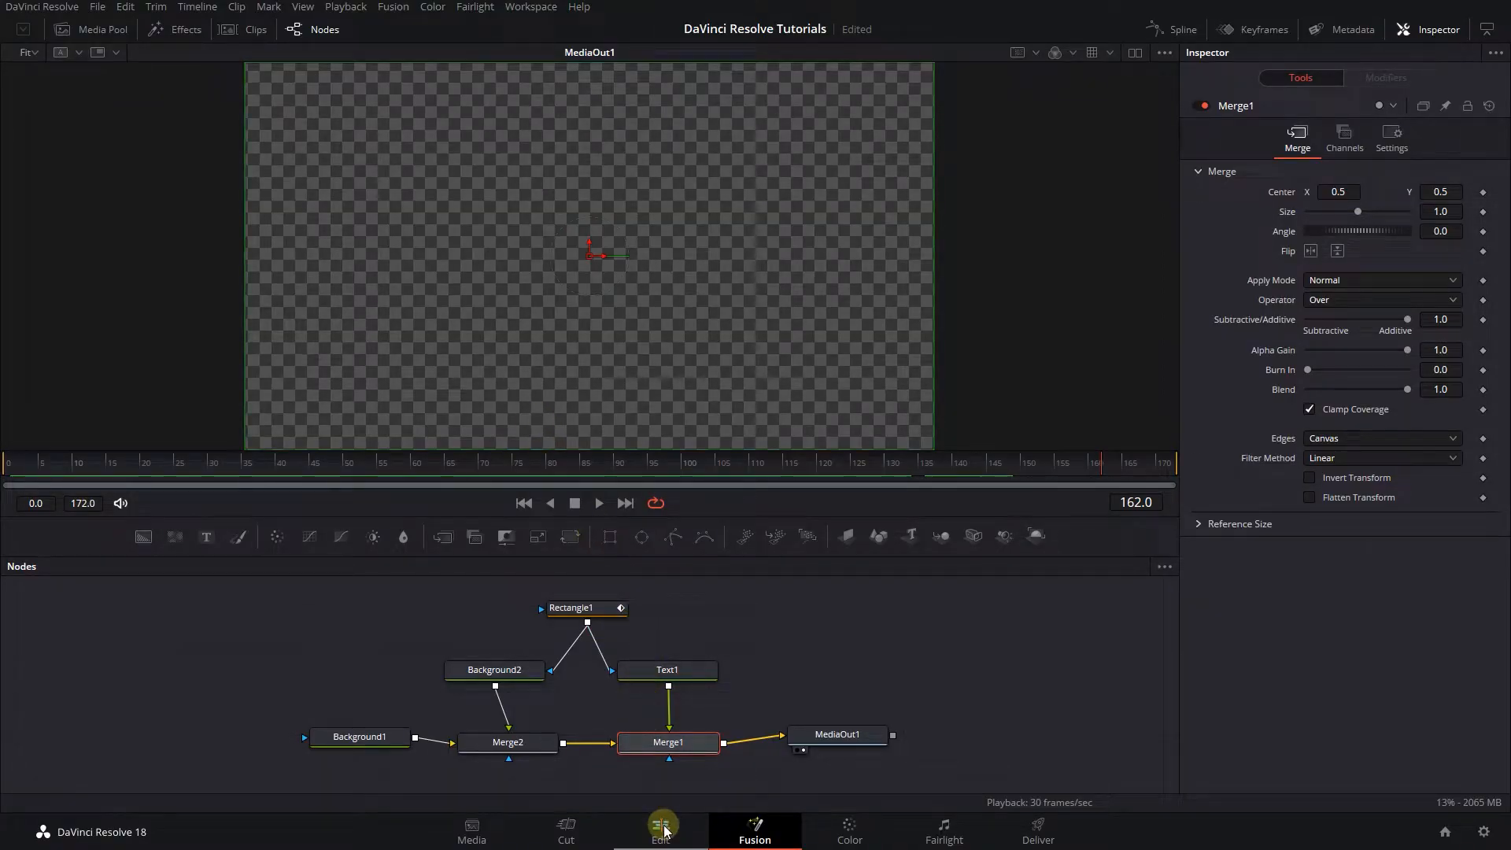
Switch to Project #2 and start a new Fusion composition in its media pool.
left_click(660, 831)
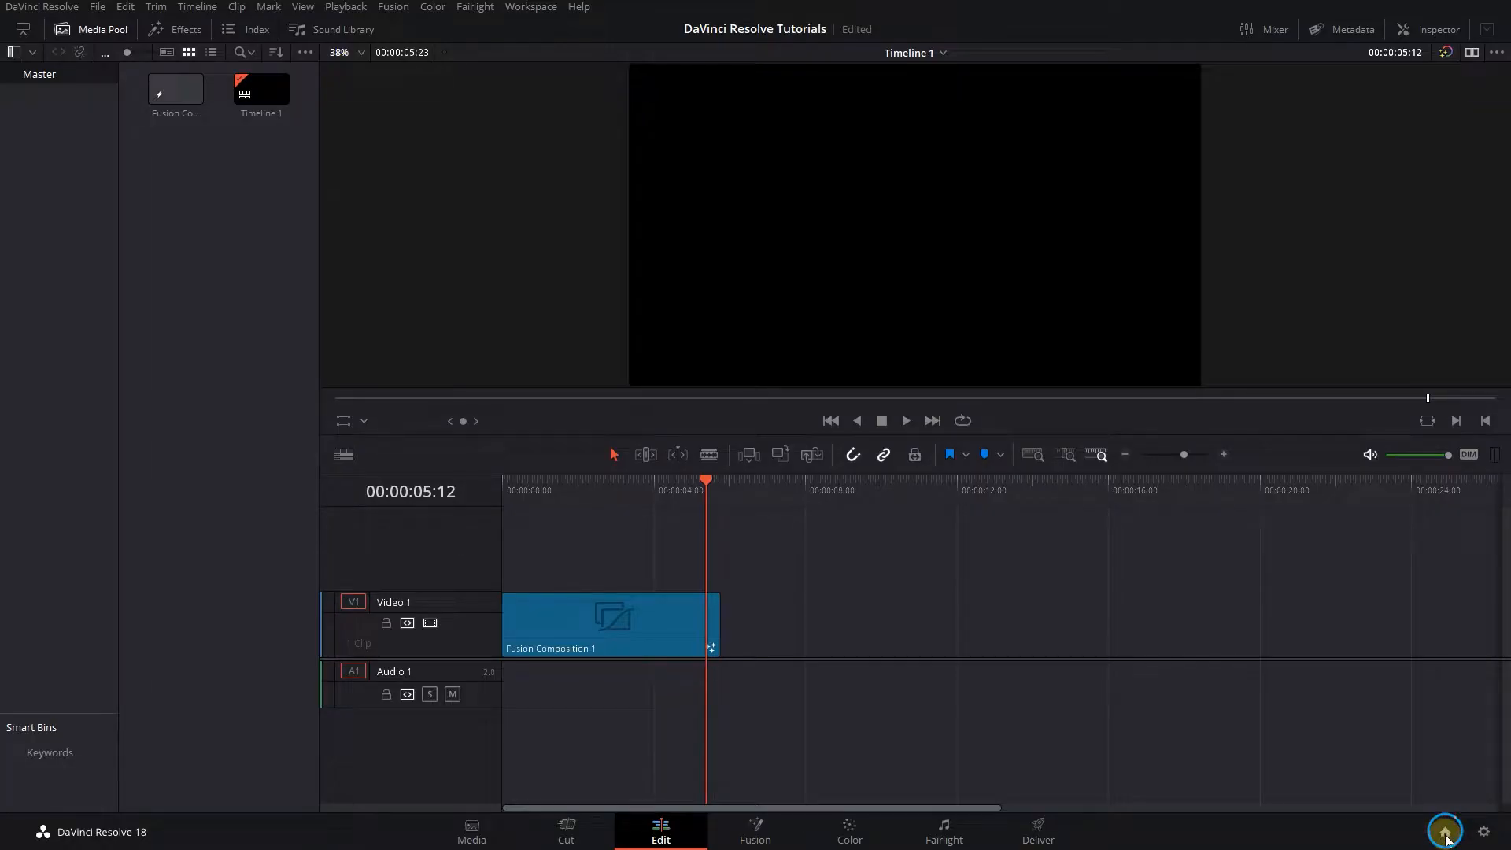
double_click(752, 261)
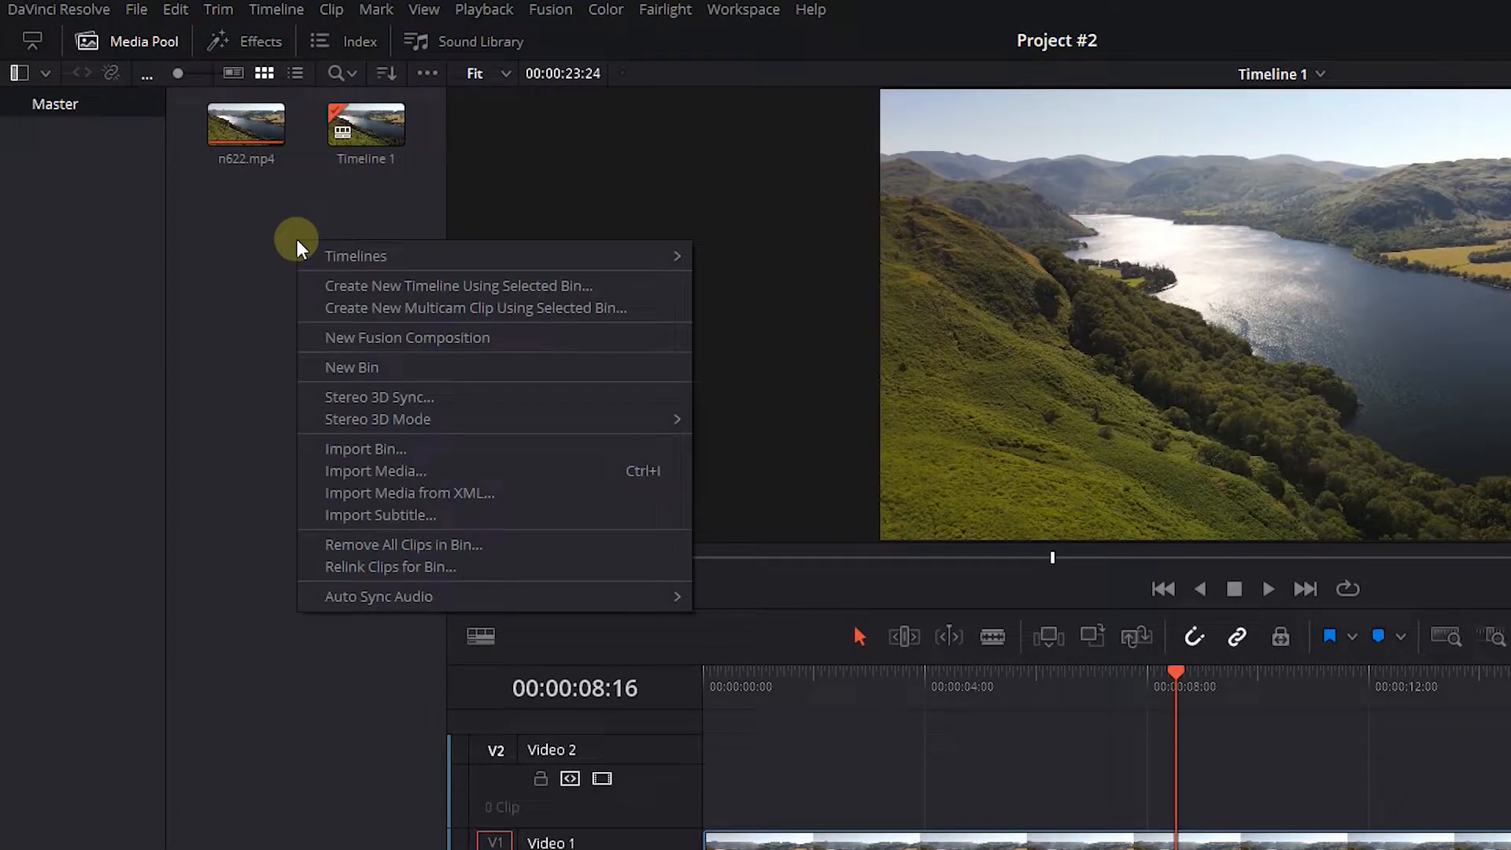
left_click(406, 336)
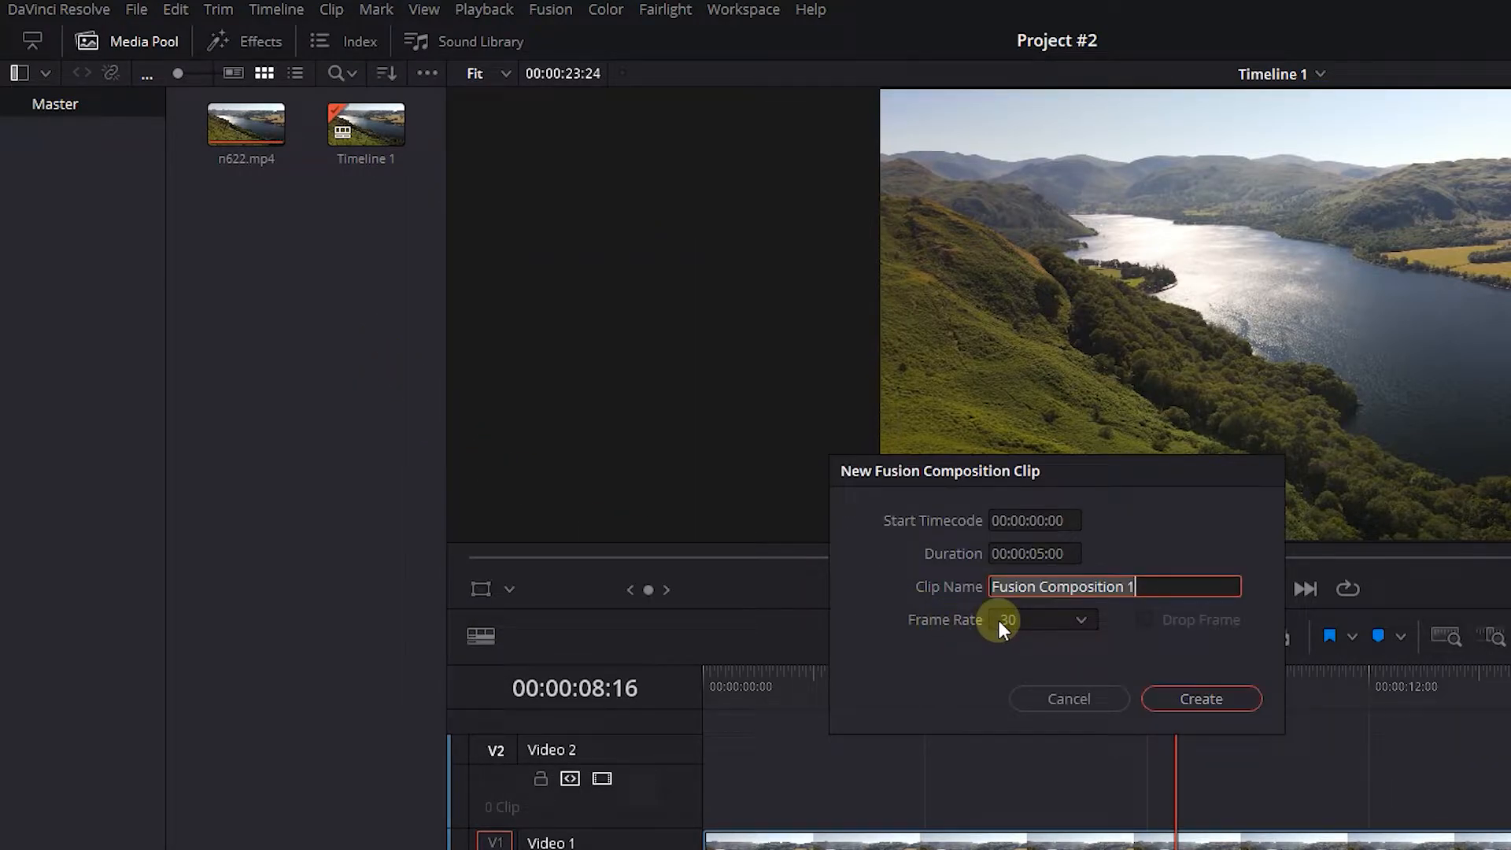
Set the new Fusion Composition clip's frame rate to 30 fps.
left_click(1041, 620)
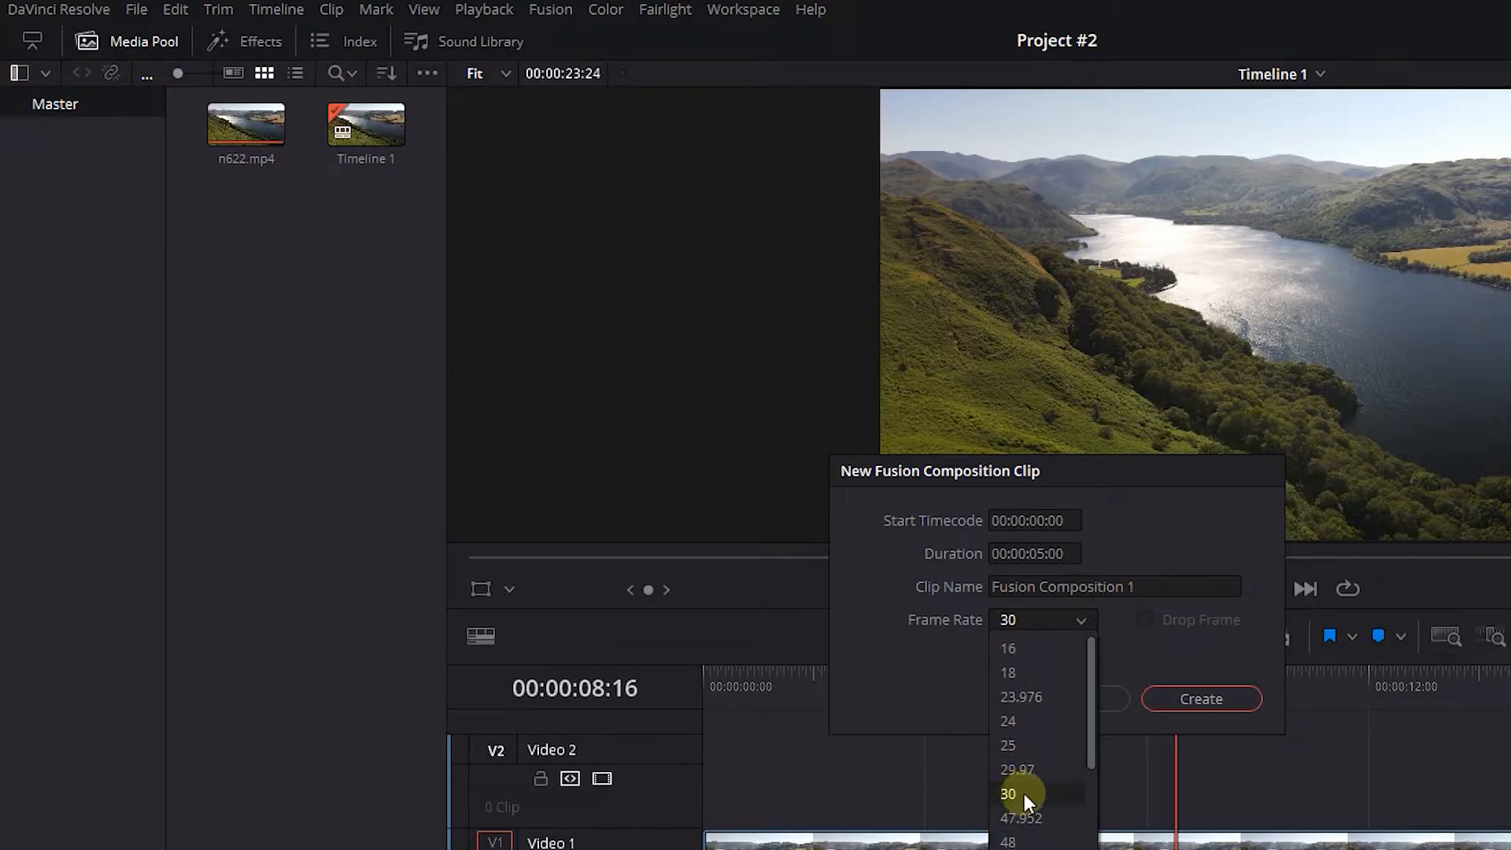
left_click(1199, 699)
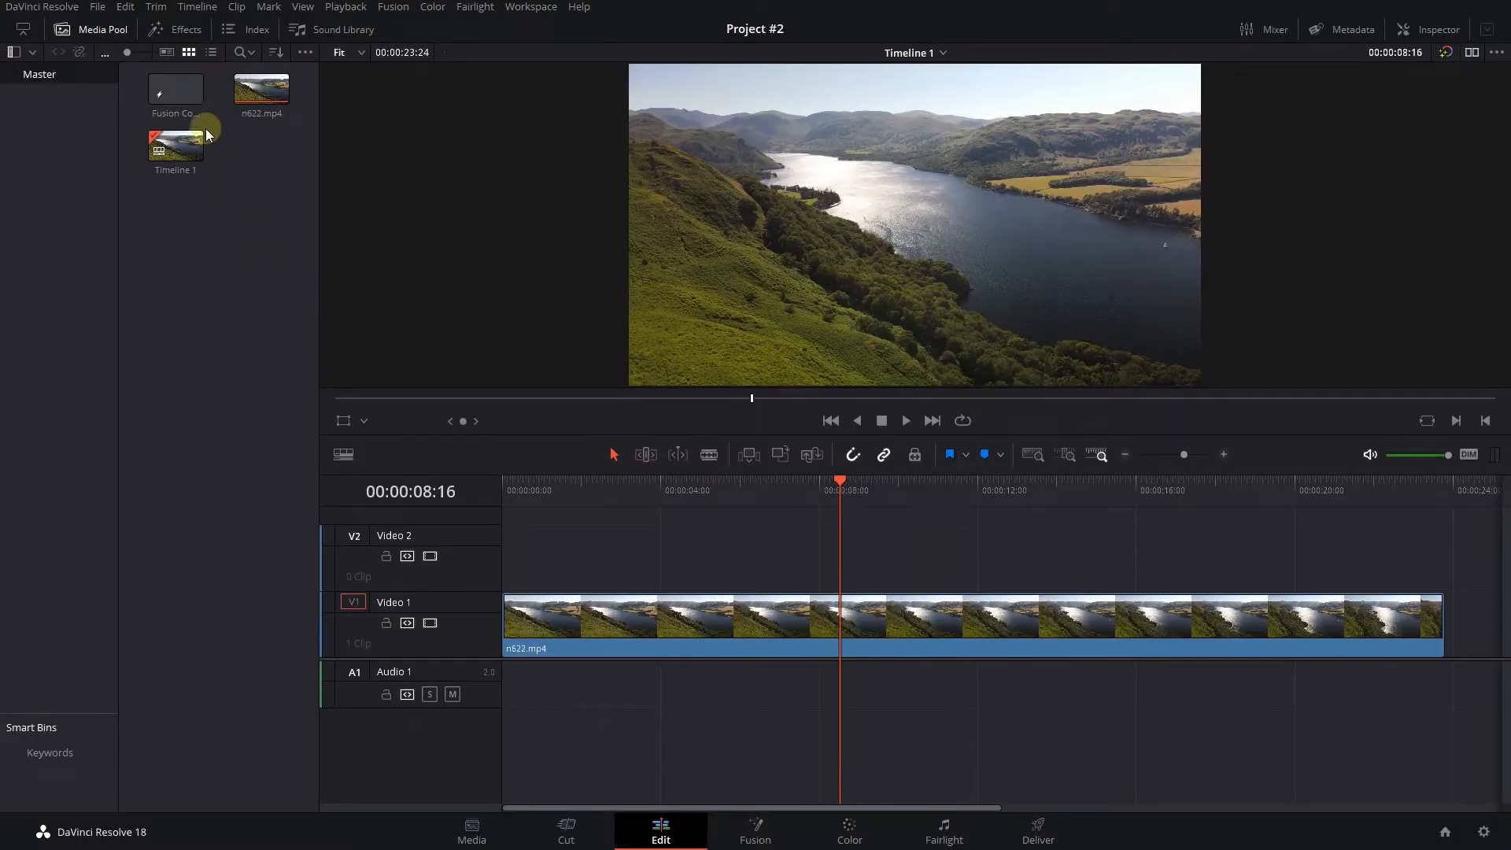
Import shape reveal.comp into the new Fusion clip so its node graph loads.
left_click(754, 831)
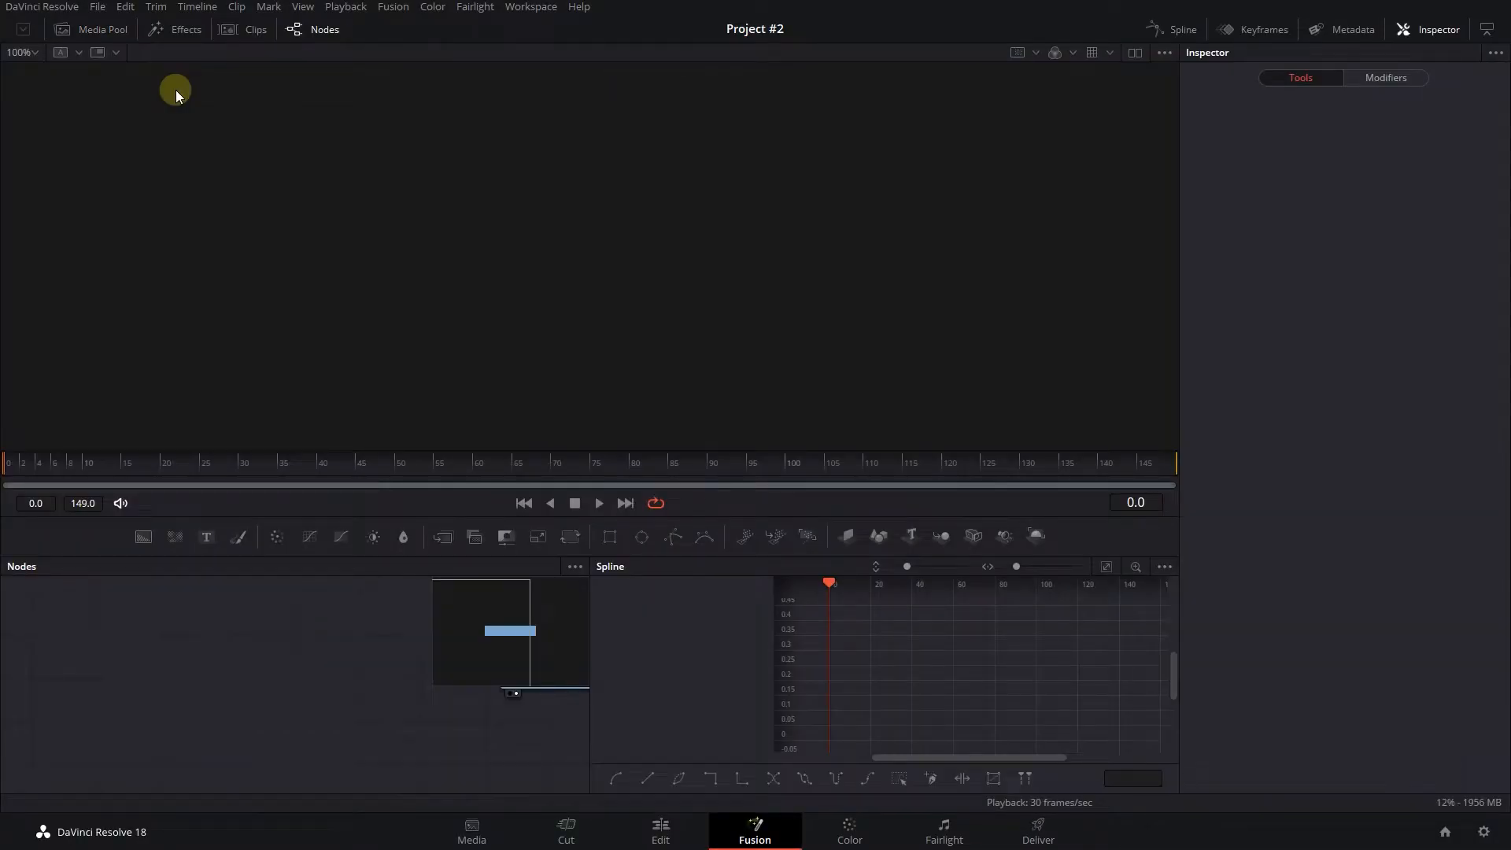
left_click(96, 6)
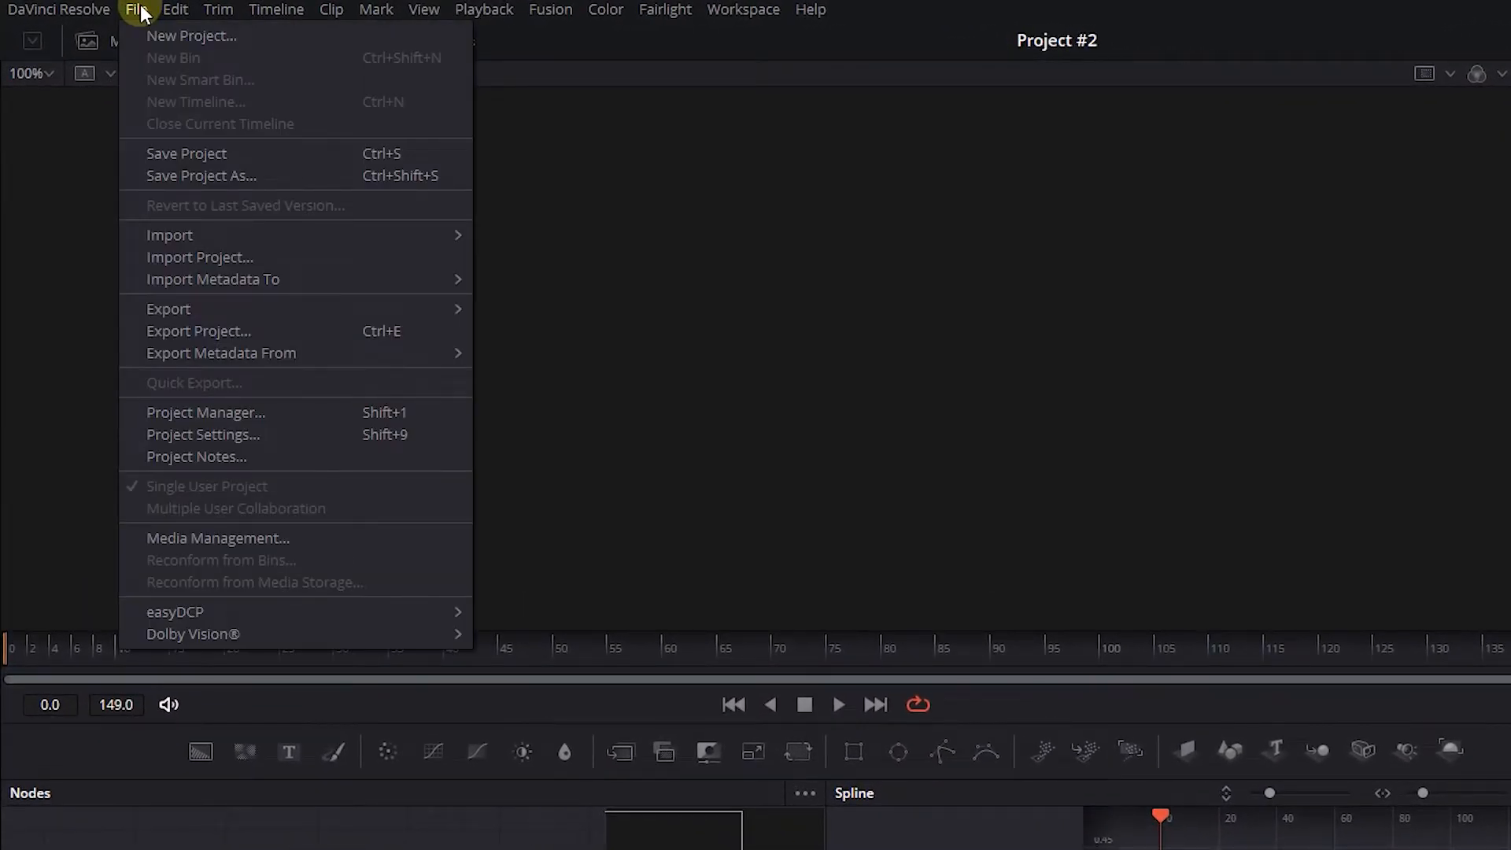
mouse_move(169, 235)
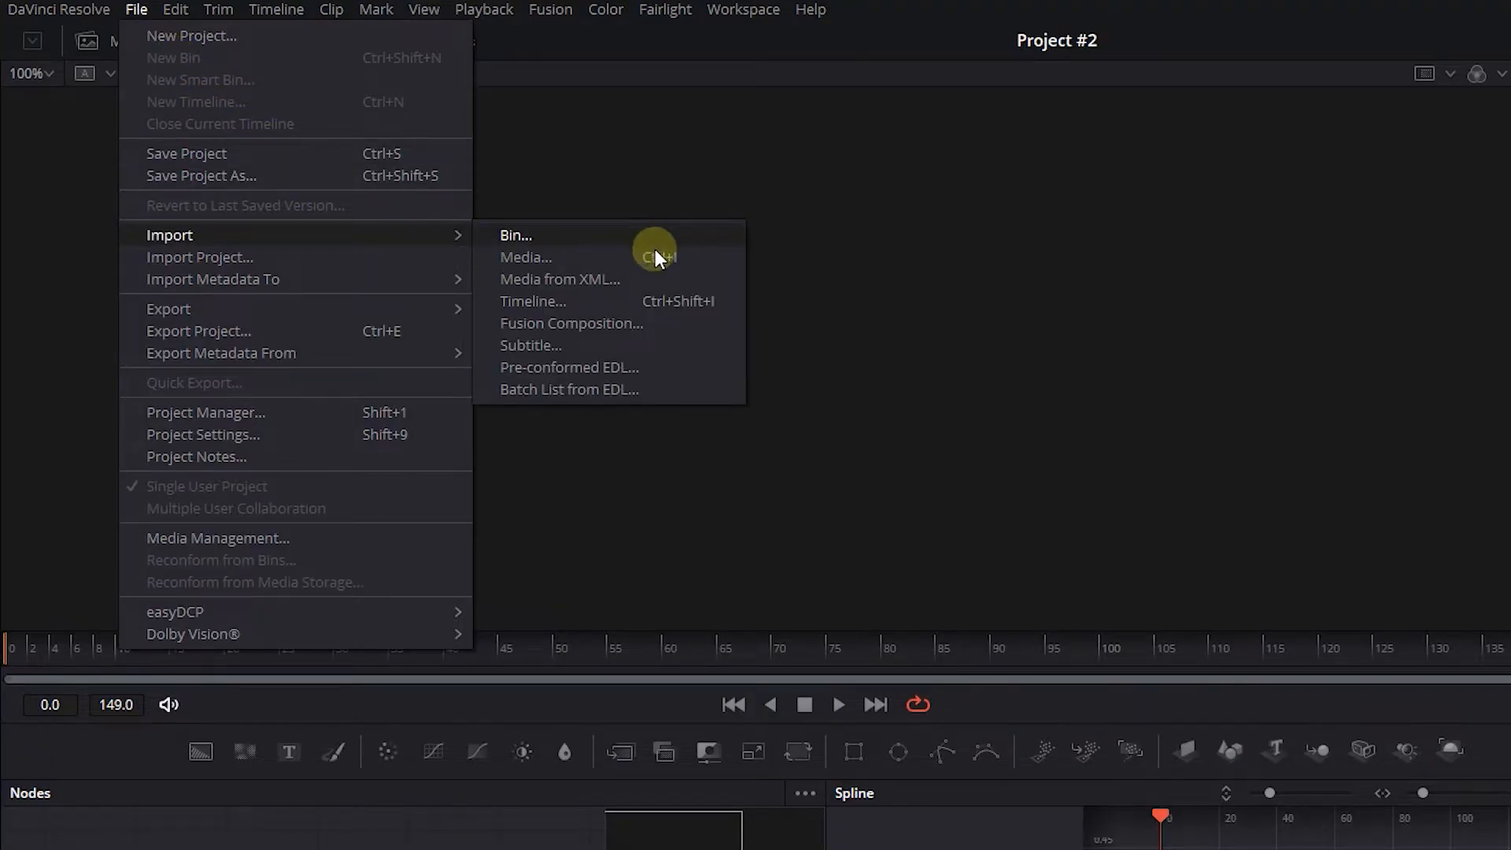
left_click(572, 323)
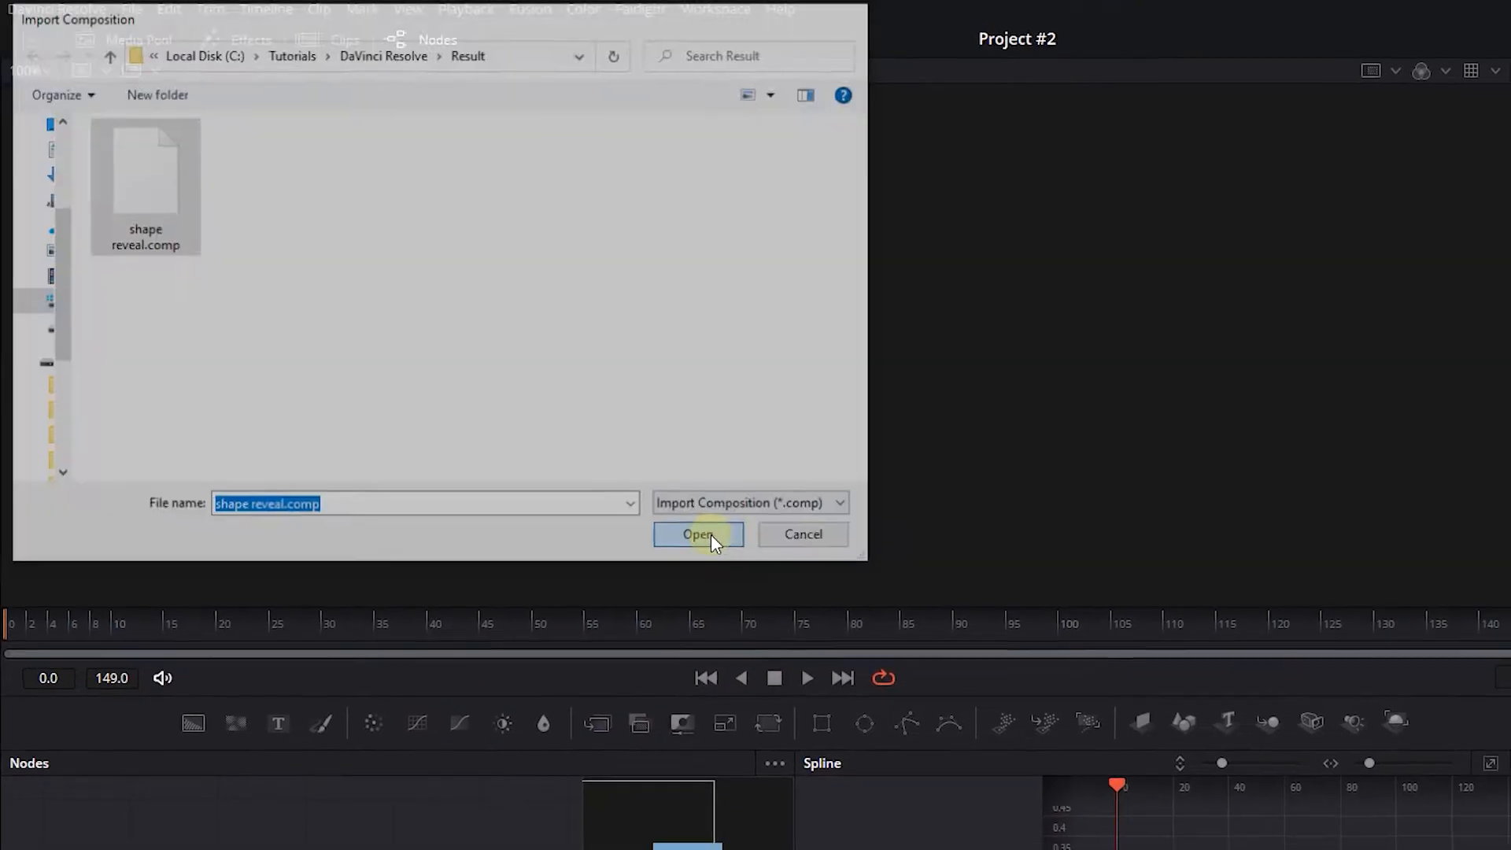
left_click(697, 535)
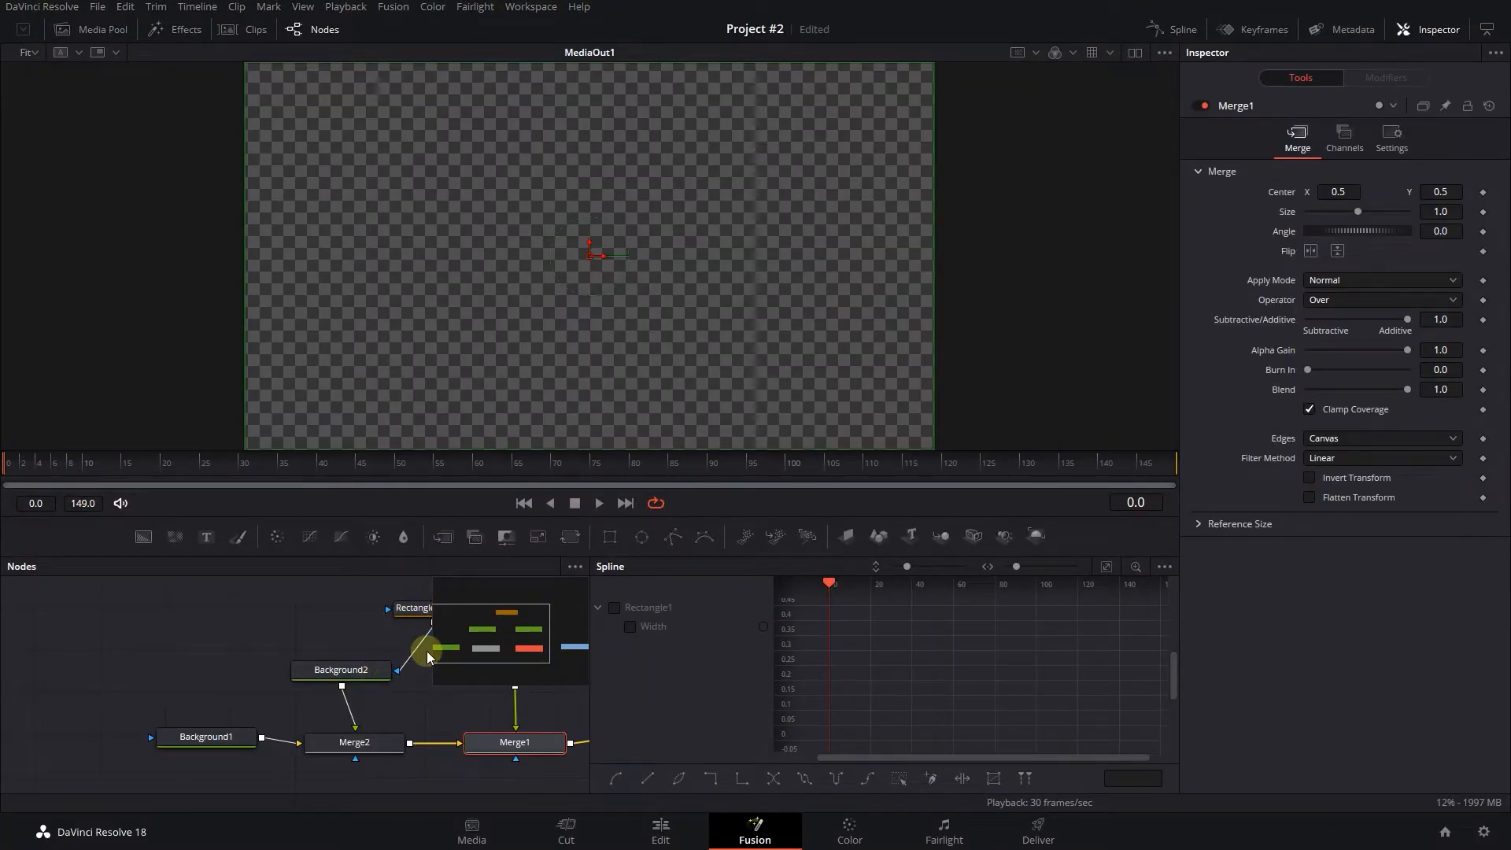
Place the Fusion composition on Video 2 above the lake footage and play it back.
left_click(659, 831)
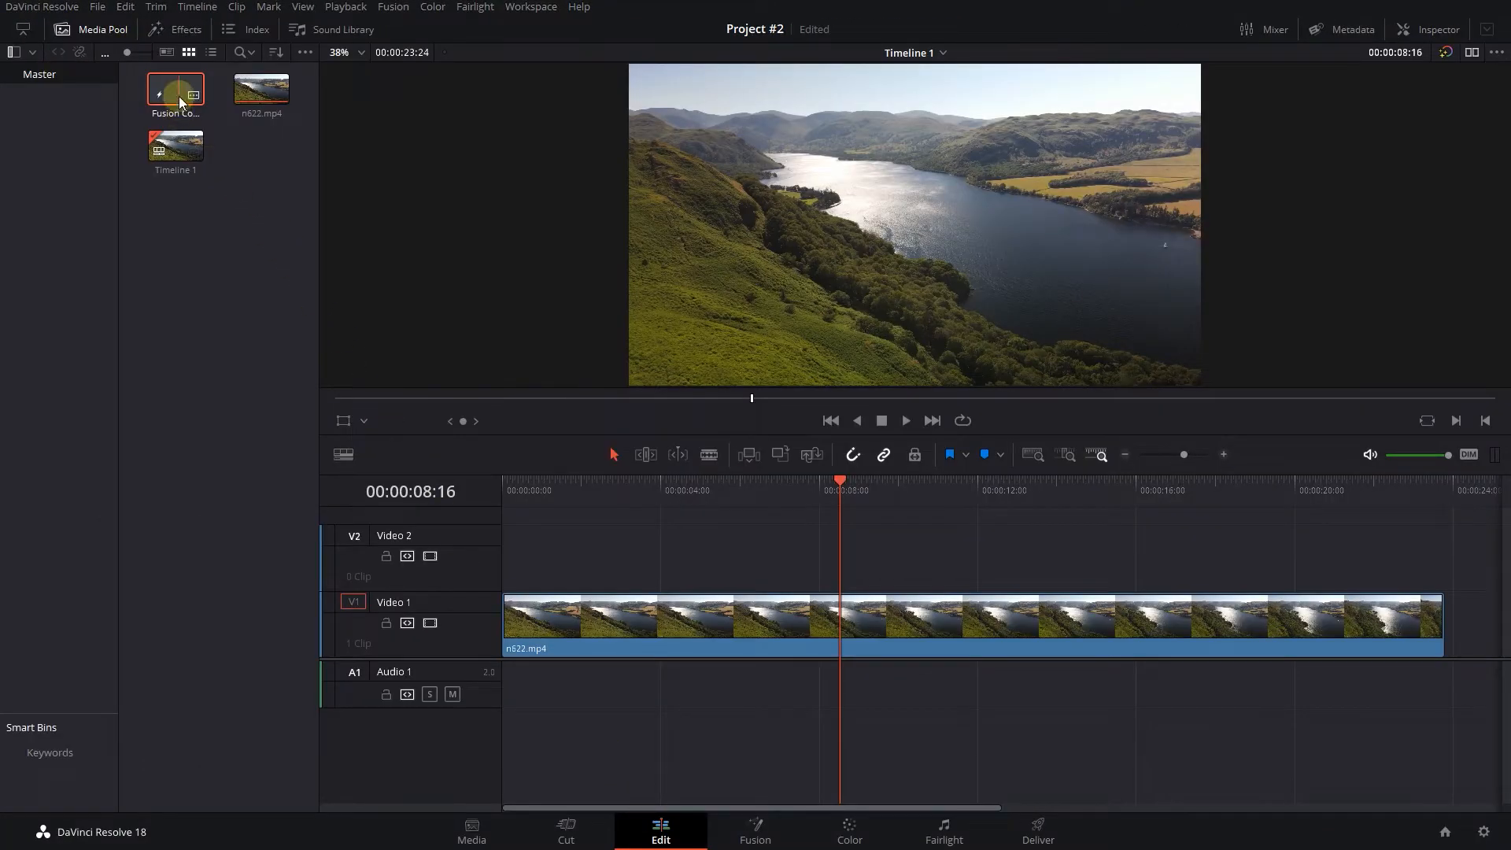
left_click_drag(174, 92, 886, 555)
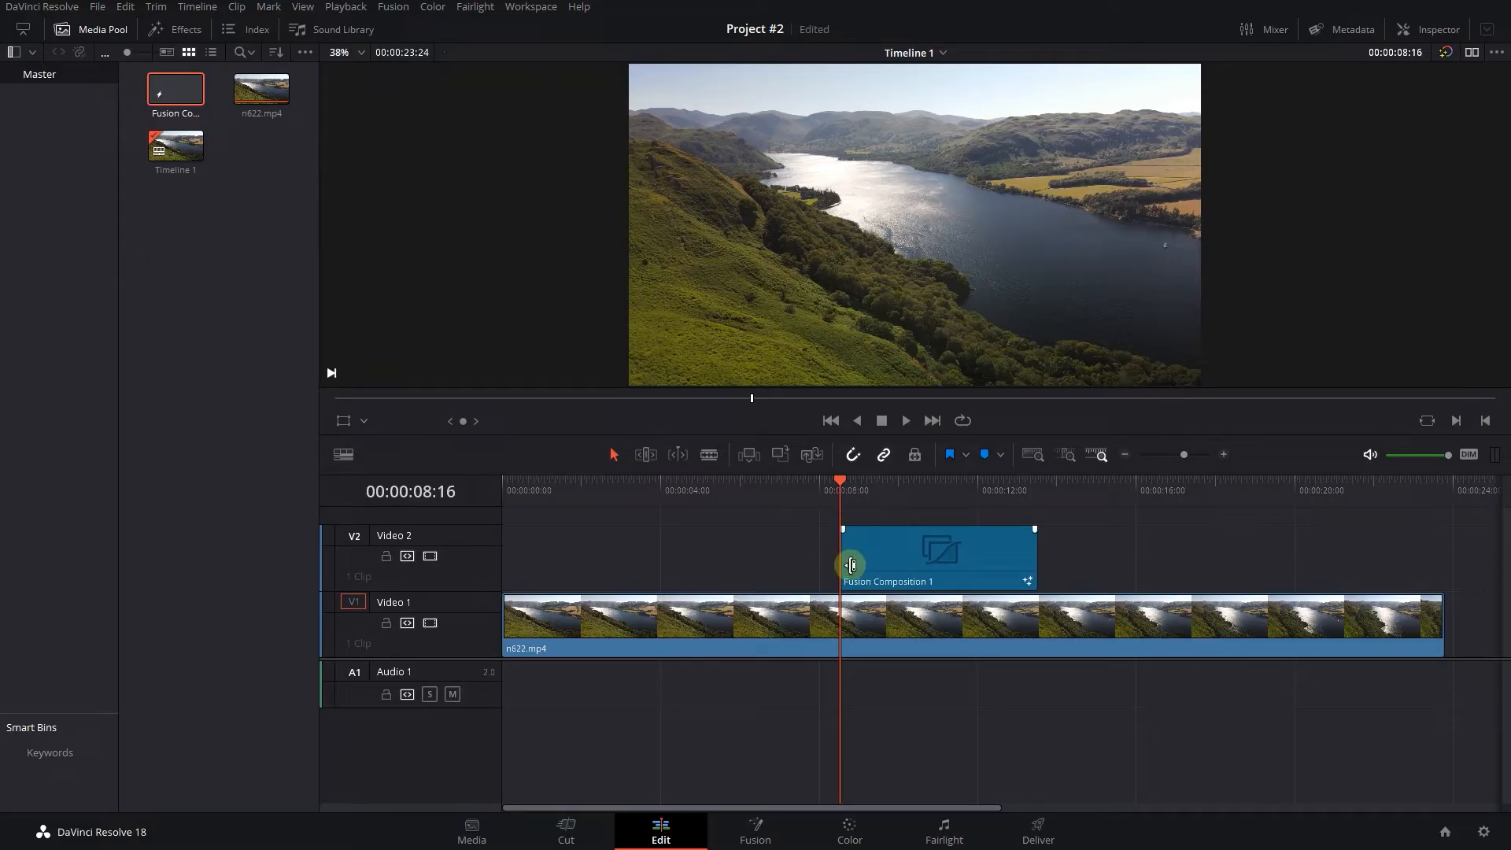
left_click(904, 420)
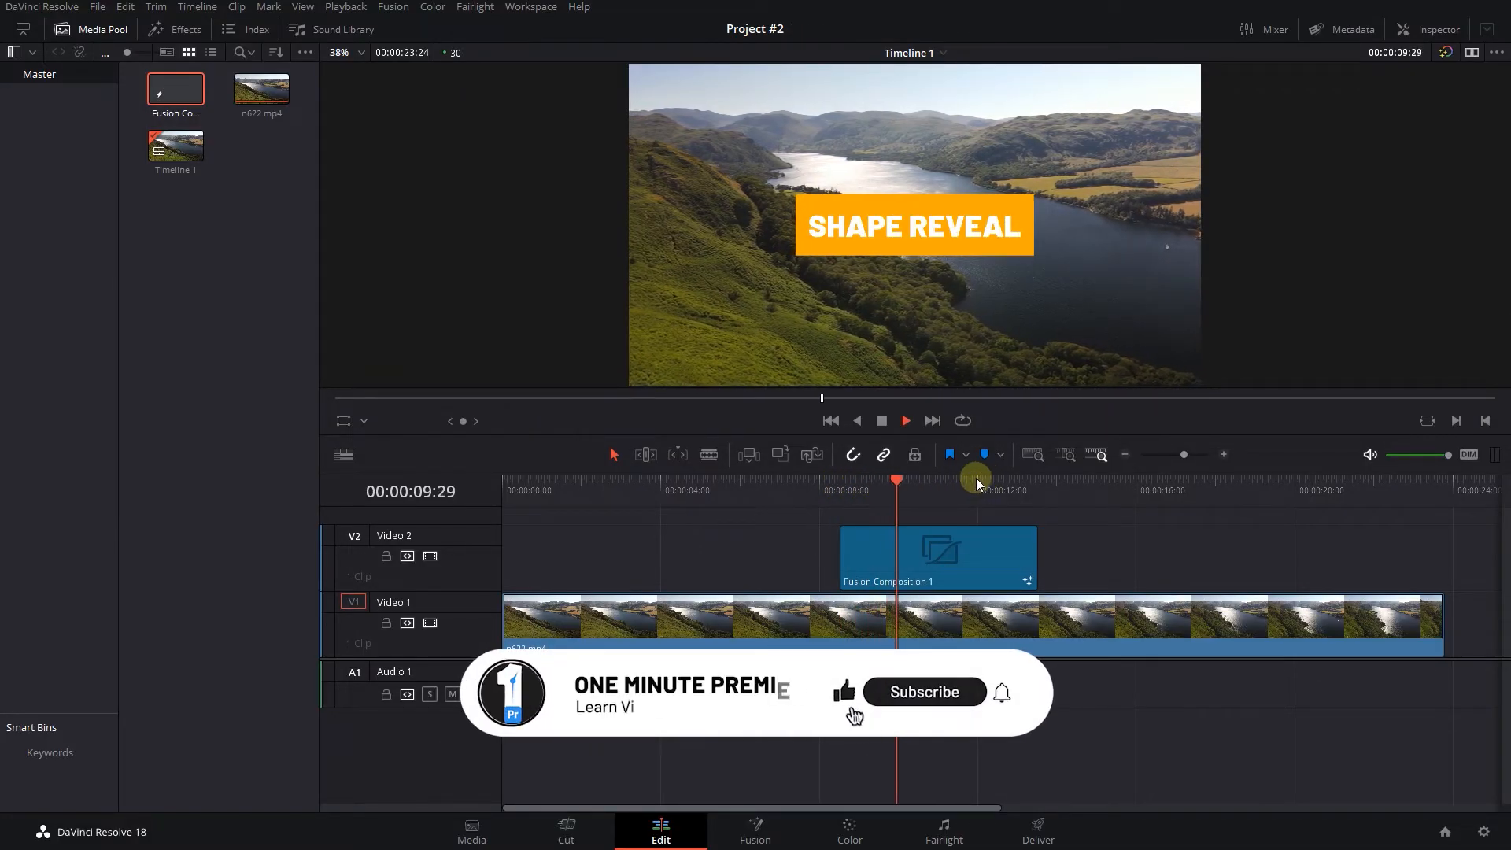